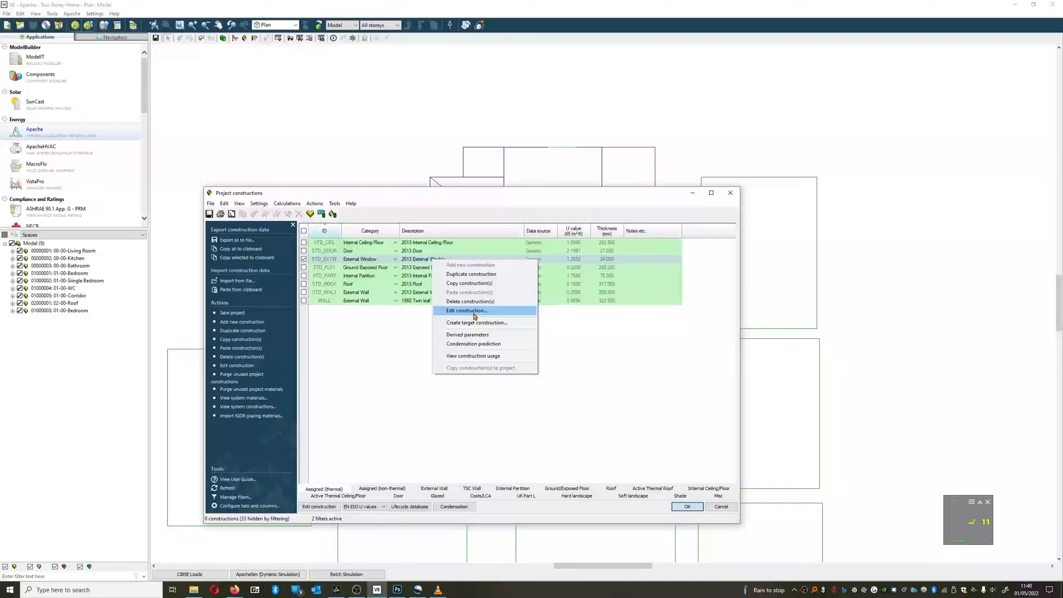
Open the STD_EXTW 2013 External Window construction in the Project Construction dialog
click(466, 310)
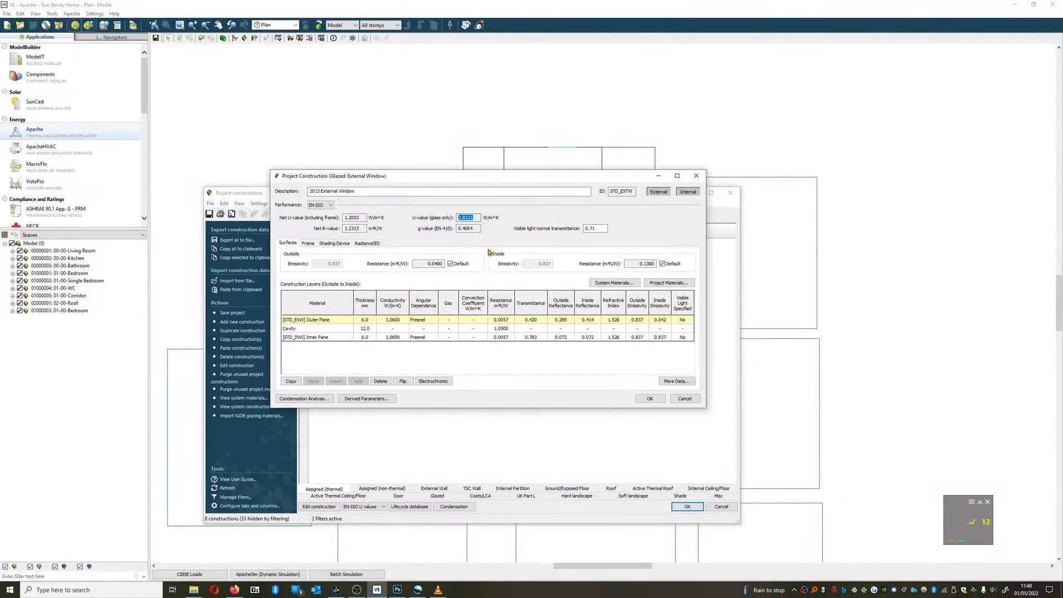
mouse_move(595, 296)
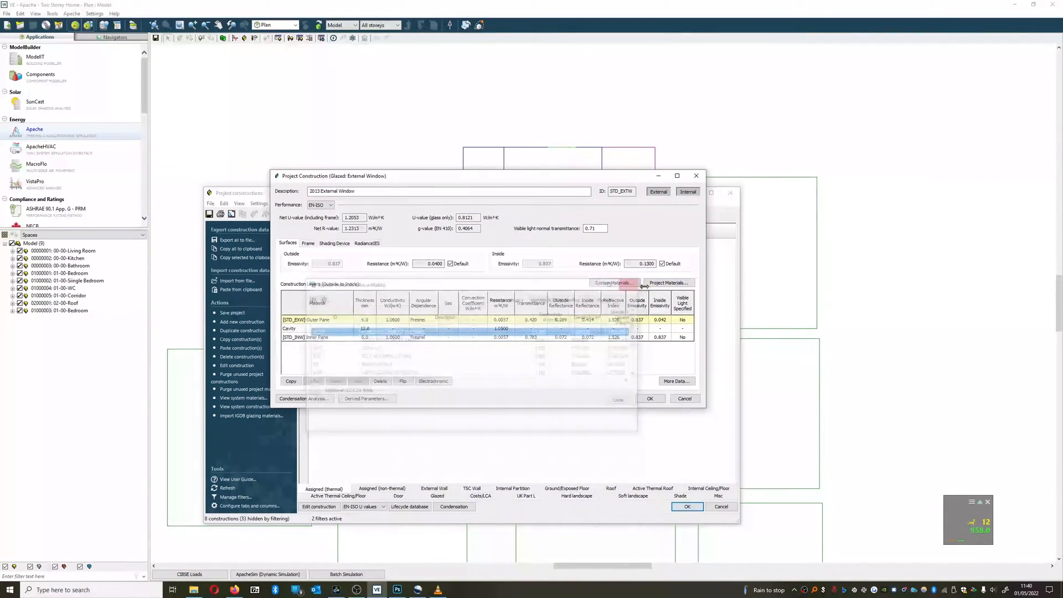
Browse the Glass category of system materials, then close the library window
click(613, 283)
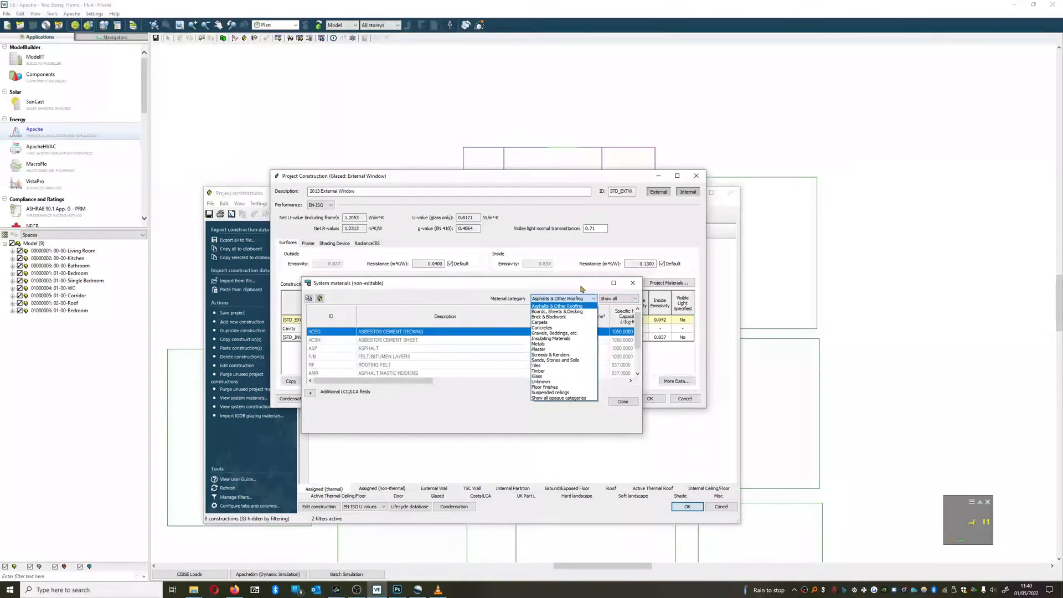
click(539, 374)
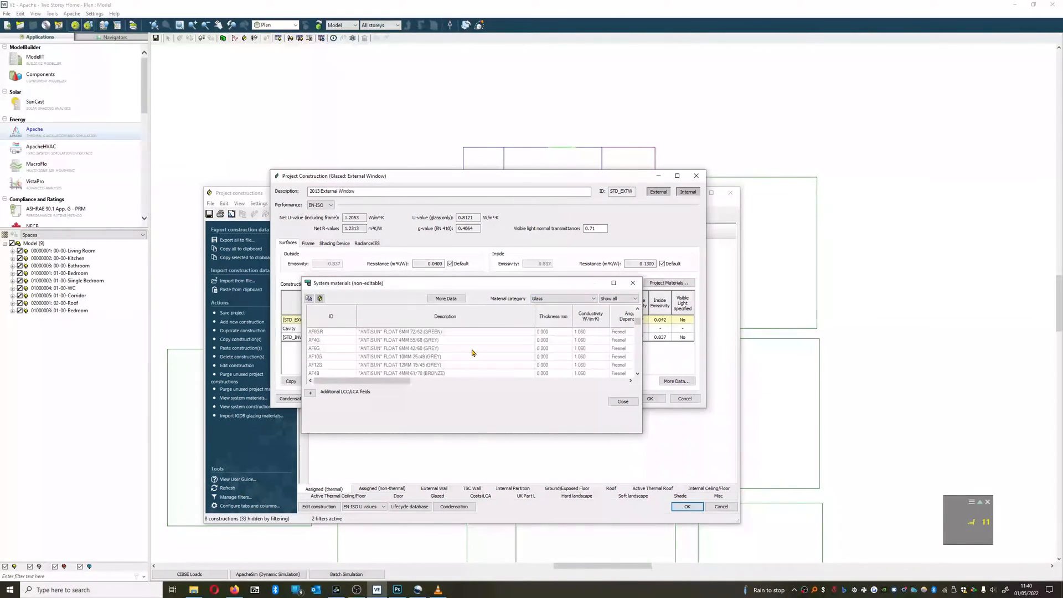
click(622, 401)
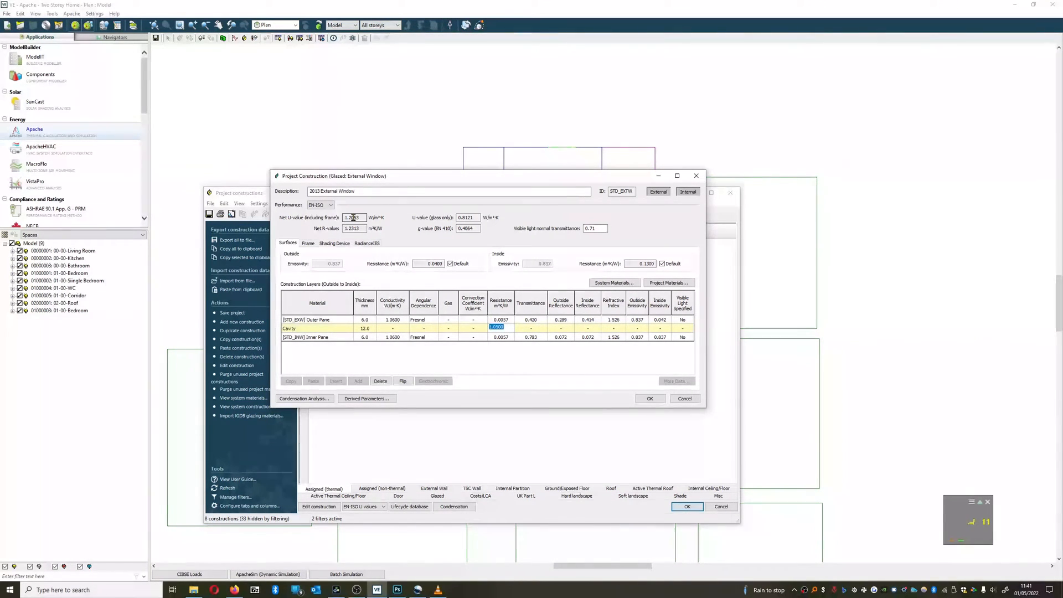
Set the cavity layer resistance to 1.2250 m²K/W, lowering net U-value to 1.1144
click(354, 217)
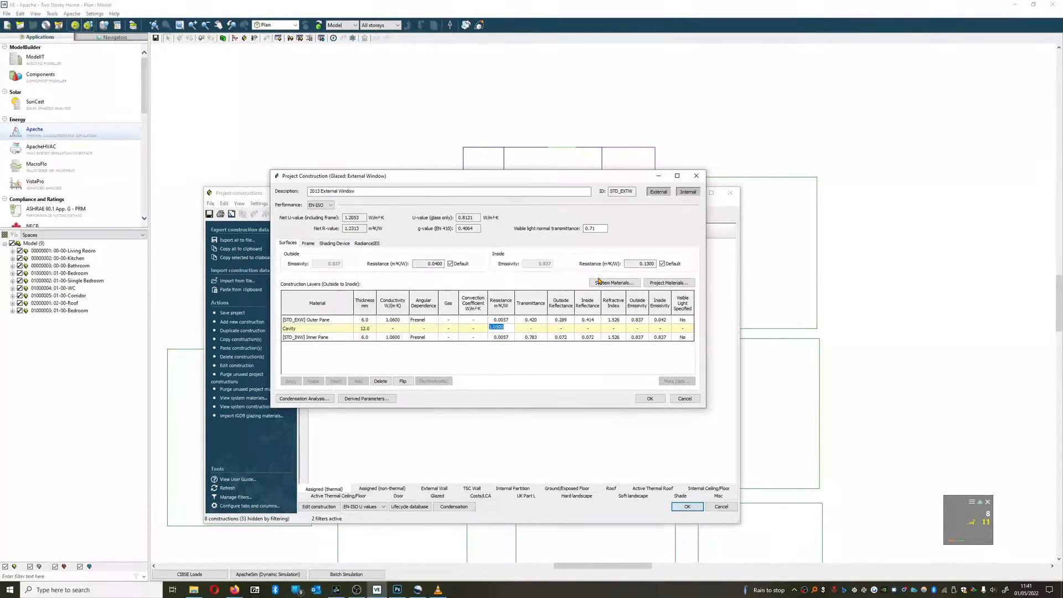
text(1.1)
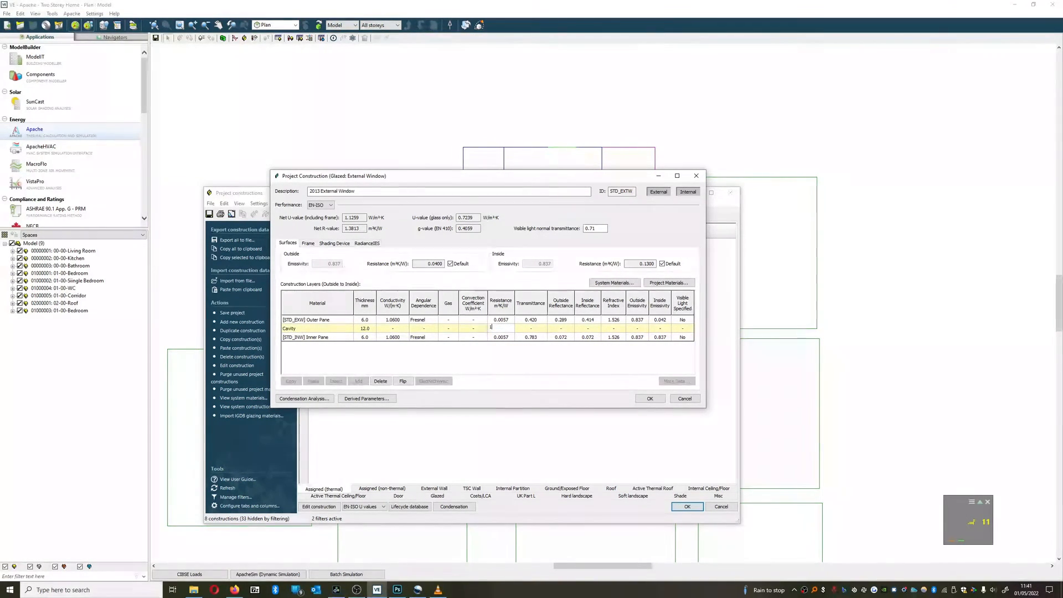
text(1.25)
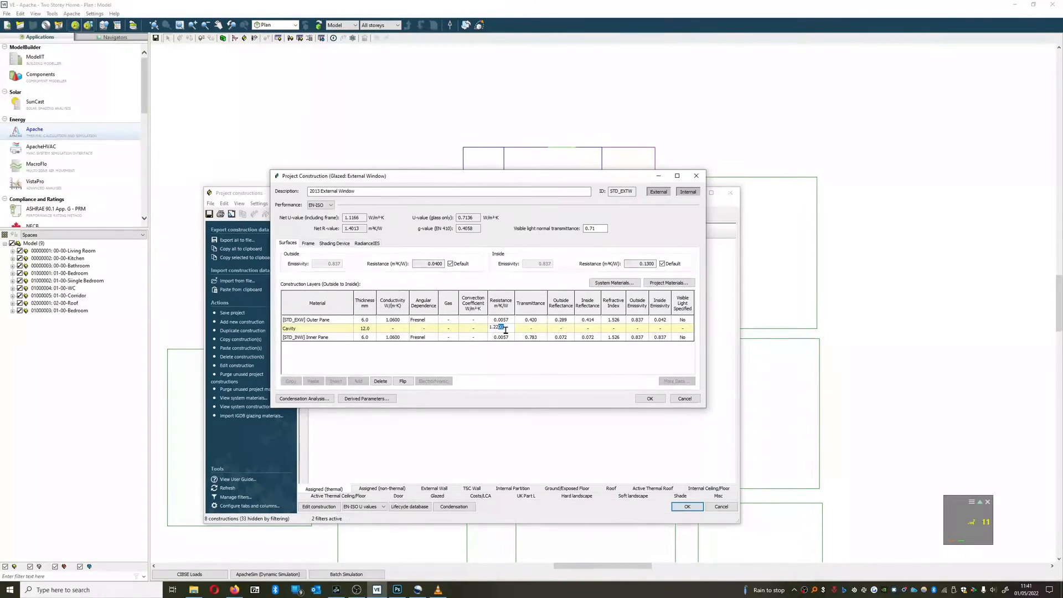
click(305, 337)
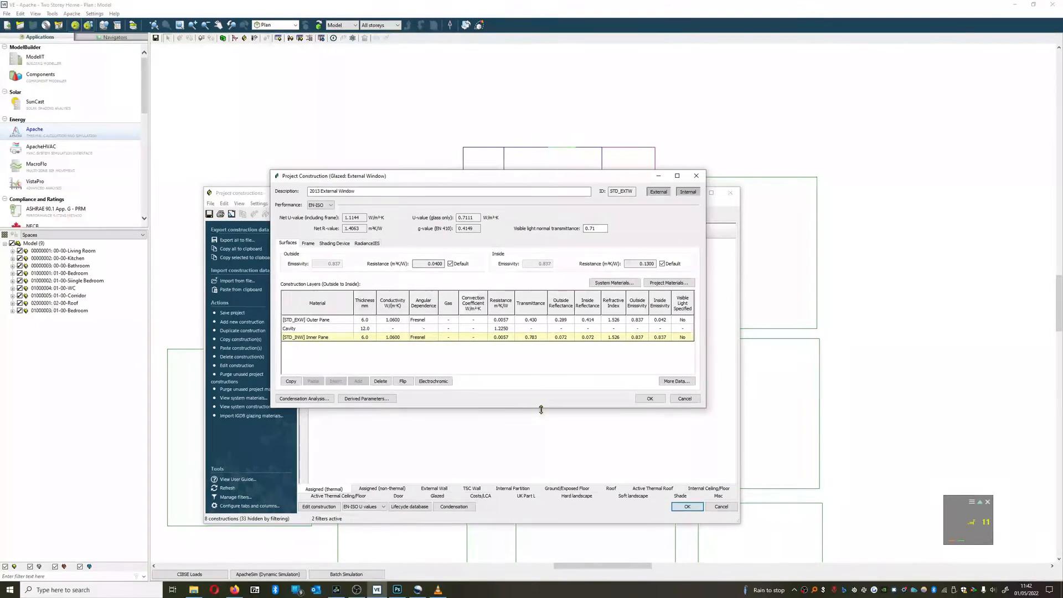
Review the frame settings: 10% metal frame with U-value 4.7438
click(308, 243)
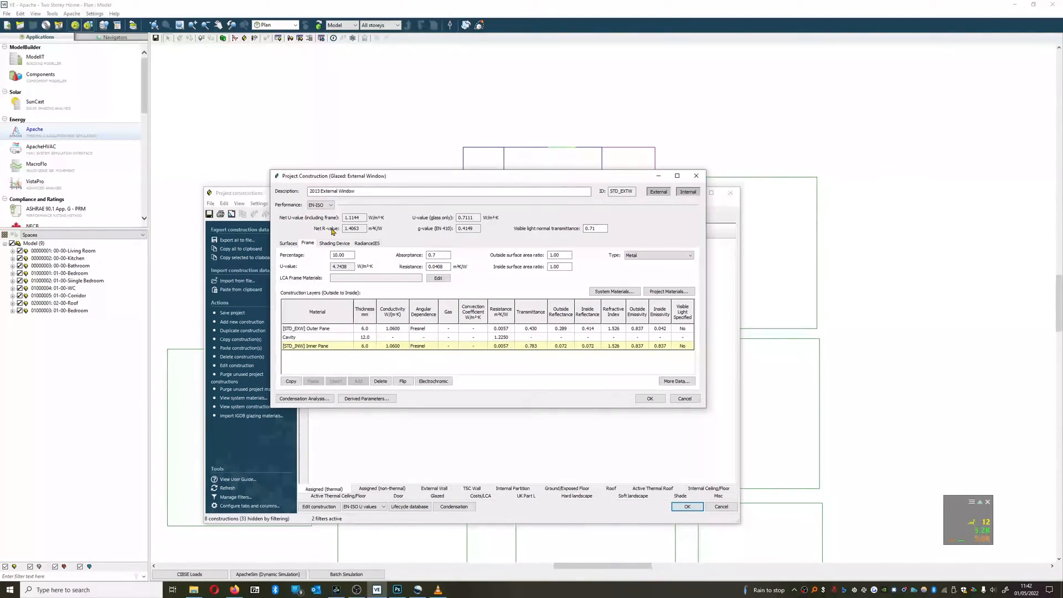
mouse_move(329, 225)
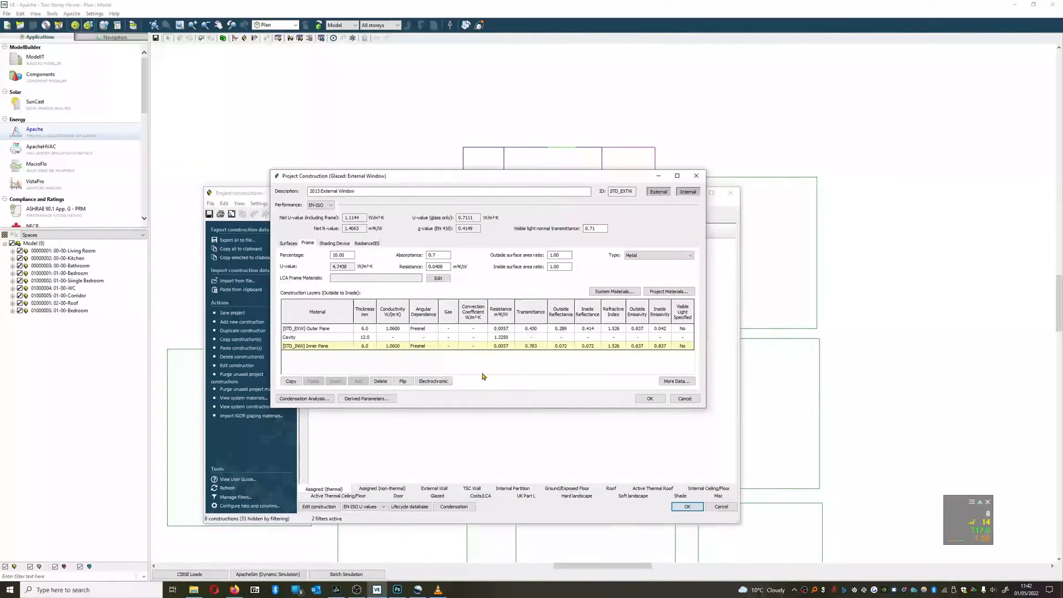
click(341, 254)
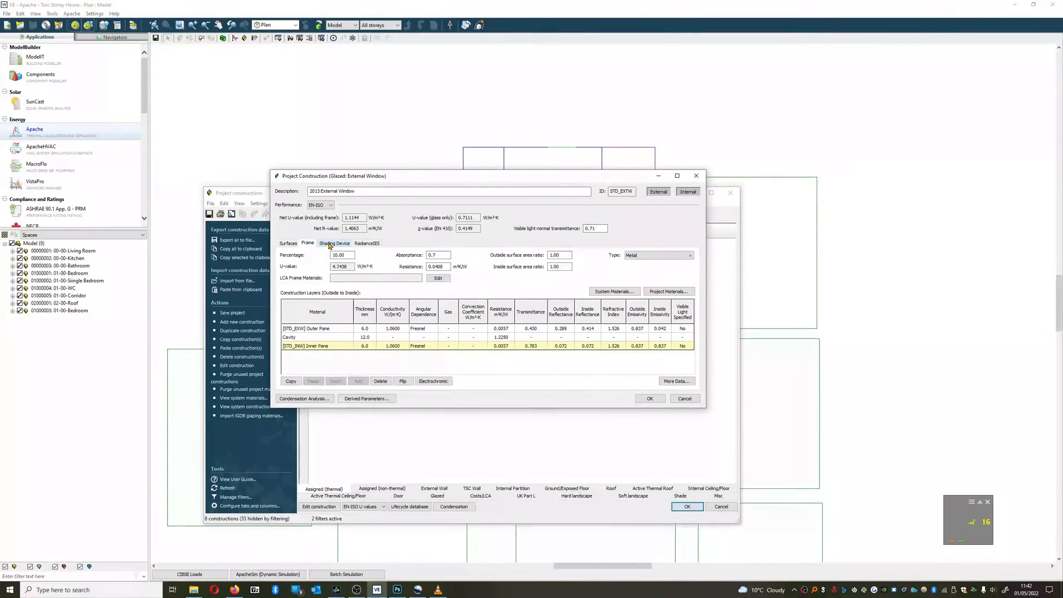
click(333, 242)
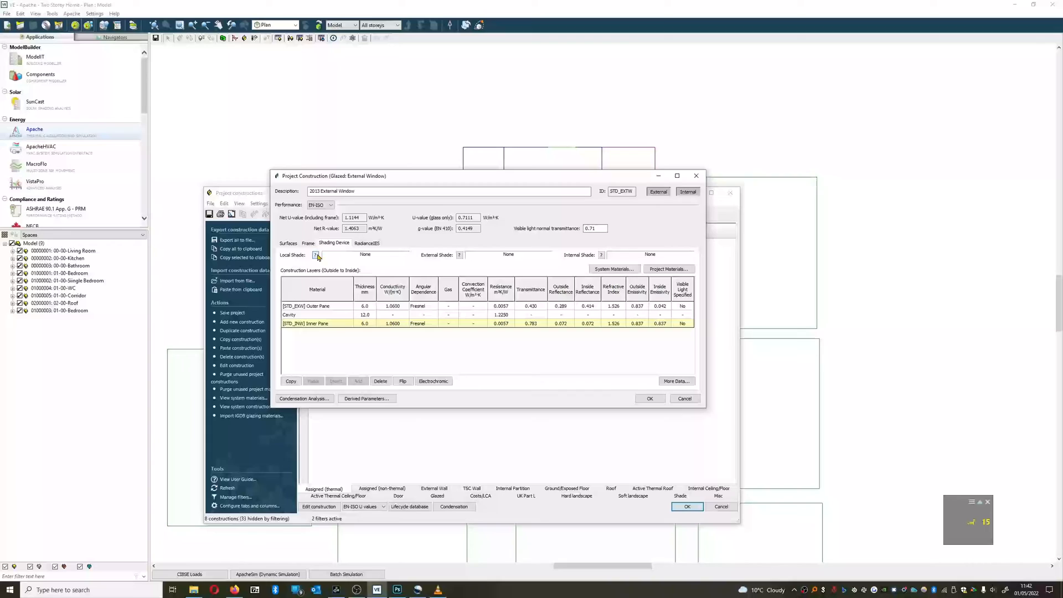
Try a recess as the local shading device, then cancel without changes
click(316, 255)
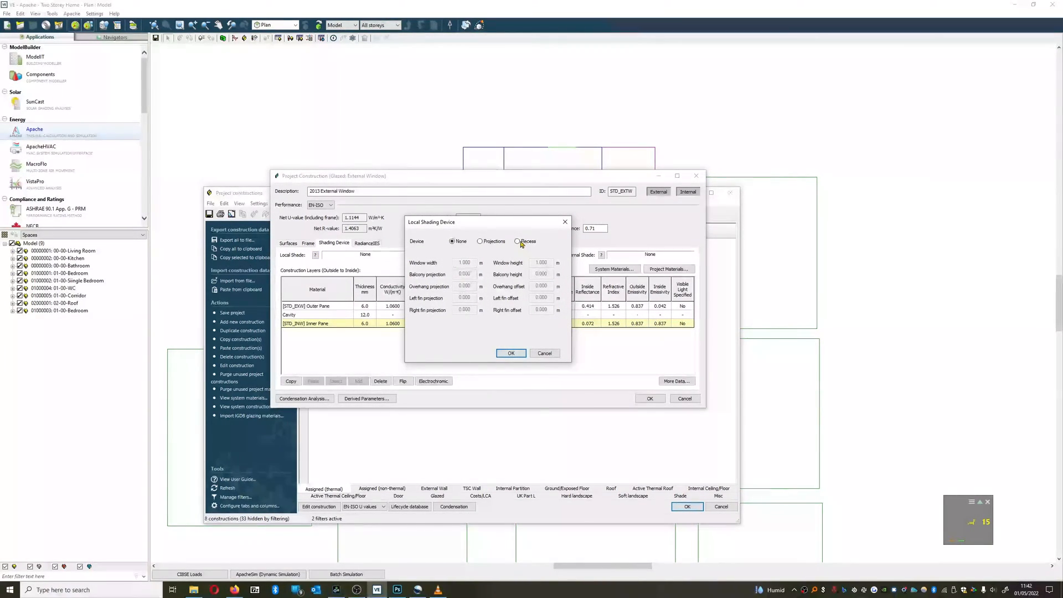
click(517, 241)
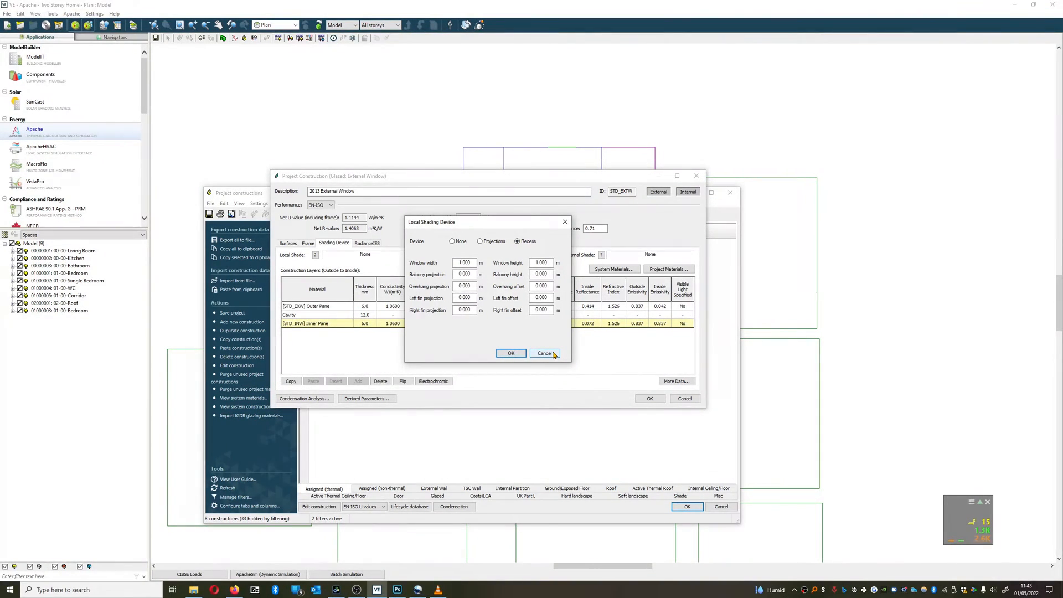
mouse_move(556, 365)
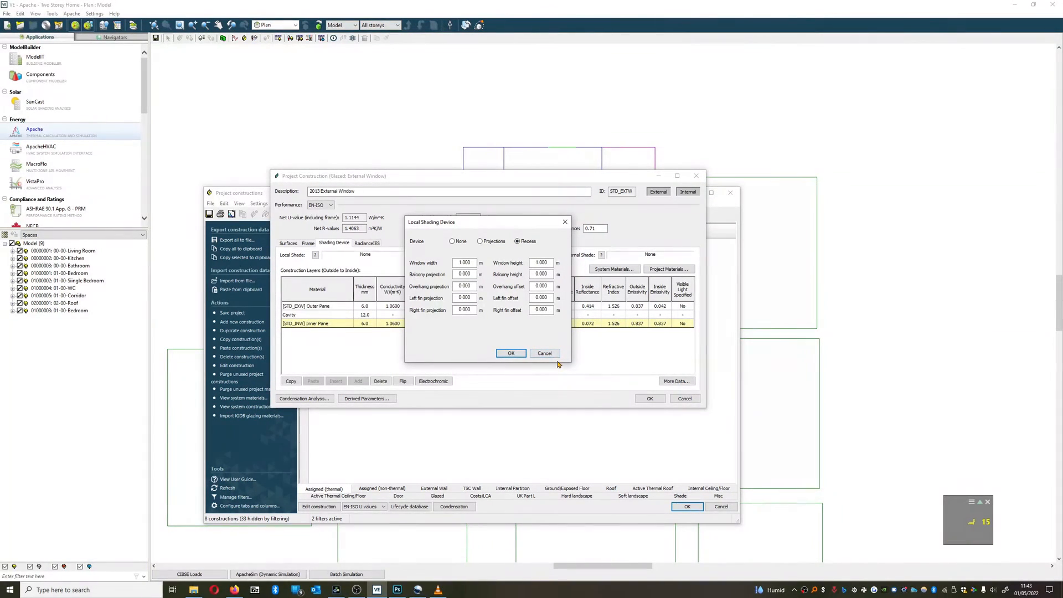
click(510, 353)
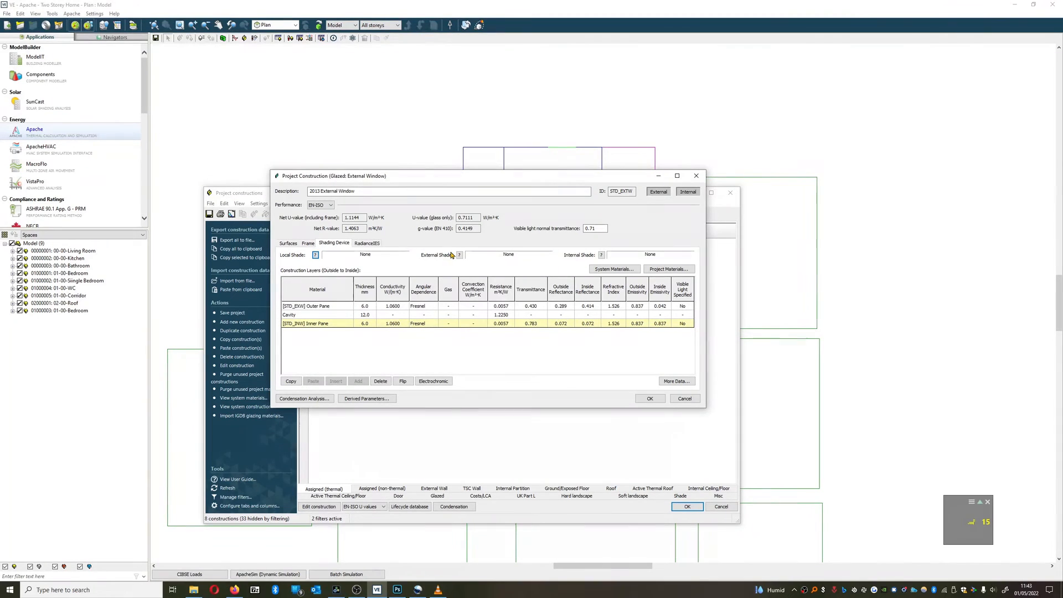
Inspect the internal shading device options and close them, leaving shades none
click(459, 254)
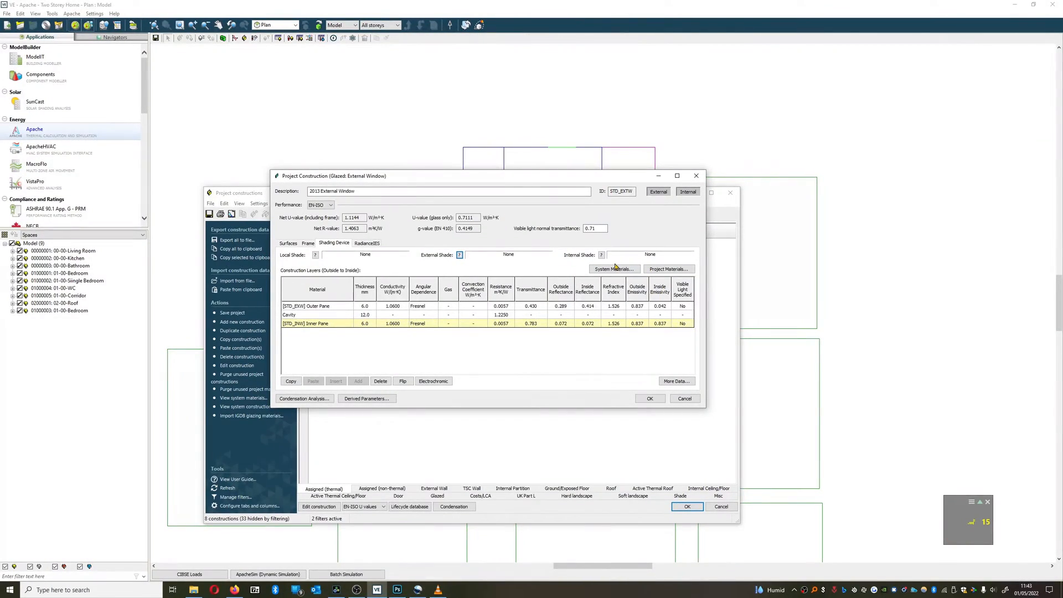
click(600, 254)
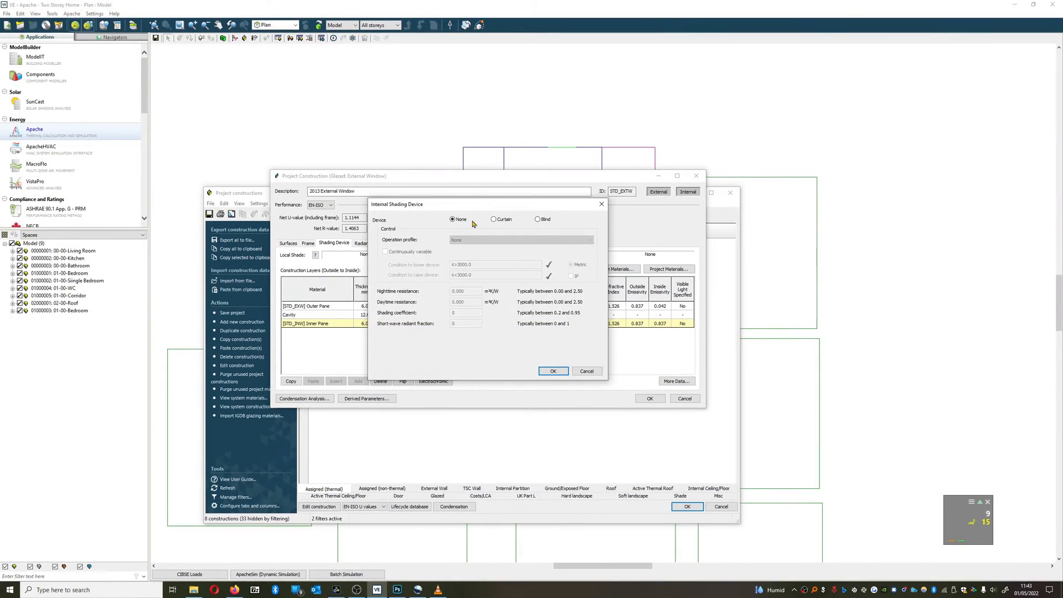
mouse_move(595, 198)
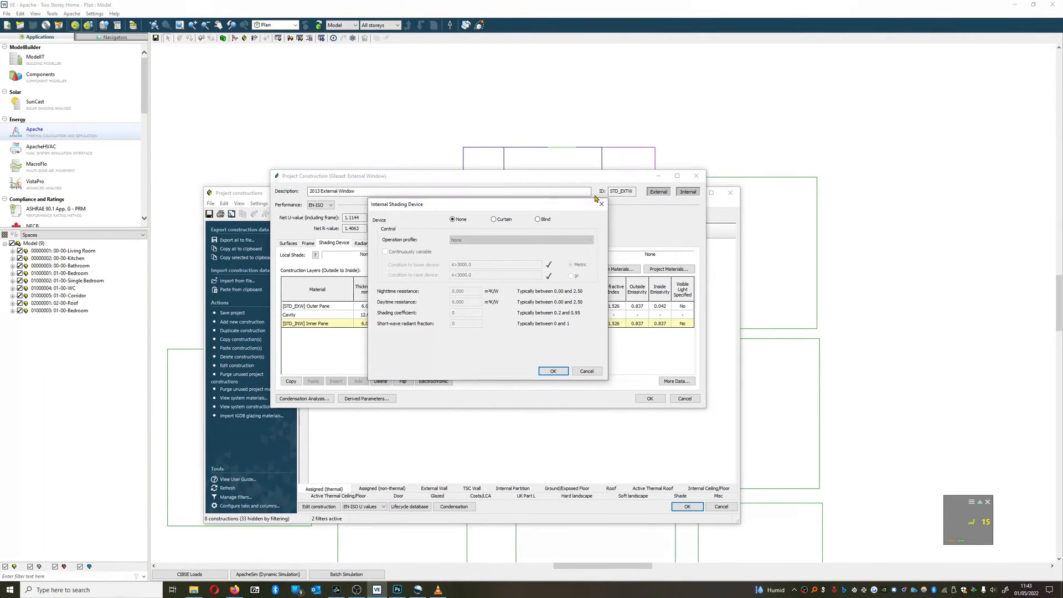
click(553, 371)
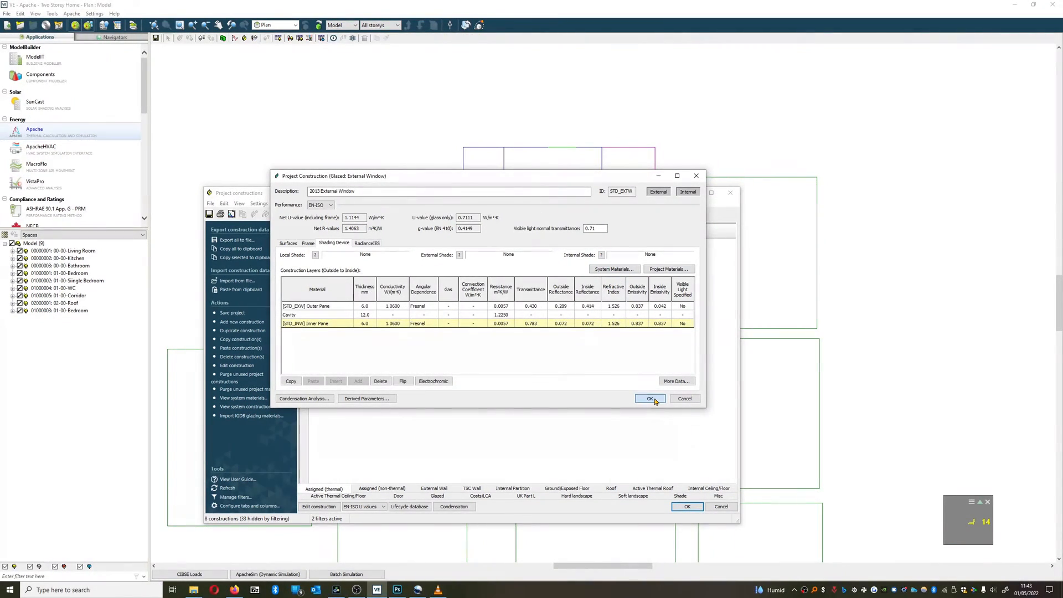
Accept and save the construction changes, then open and close Assign constructions
click(649, 398)
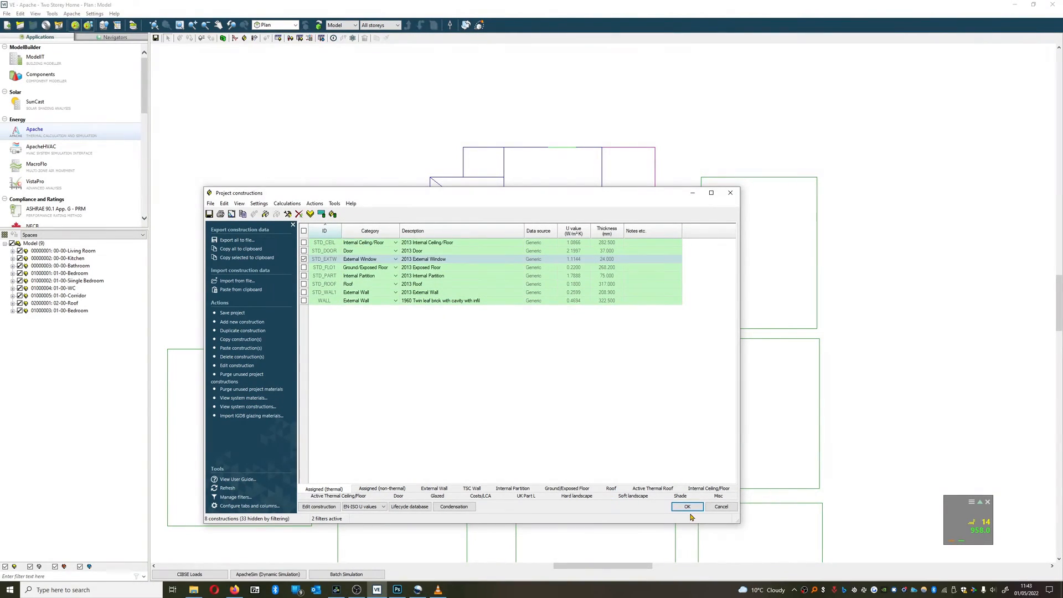
click(685, 507)
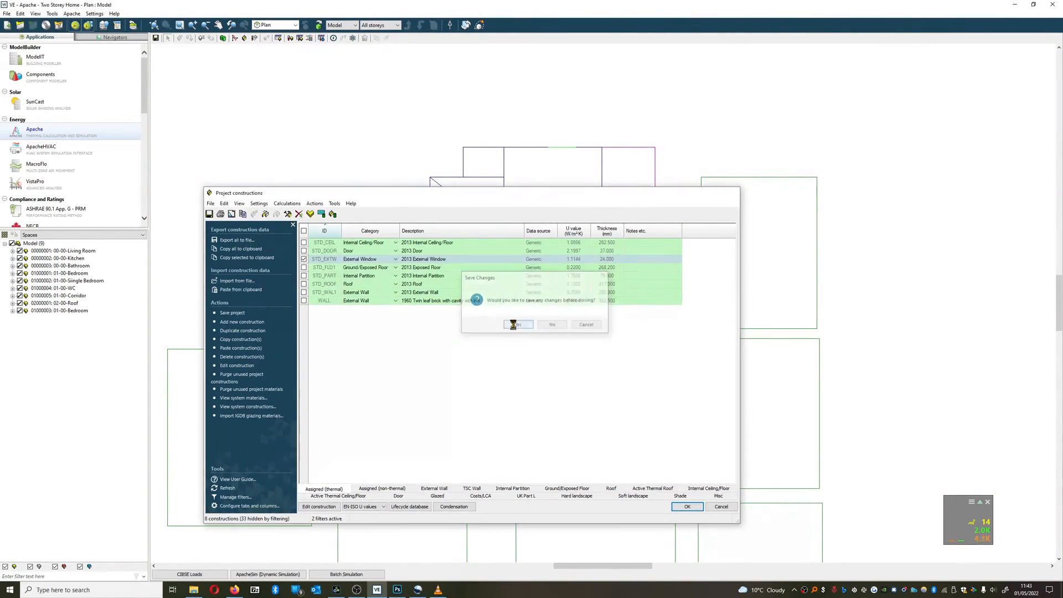
click(519, 324)
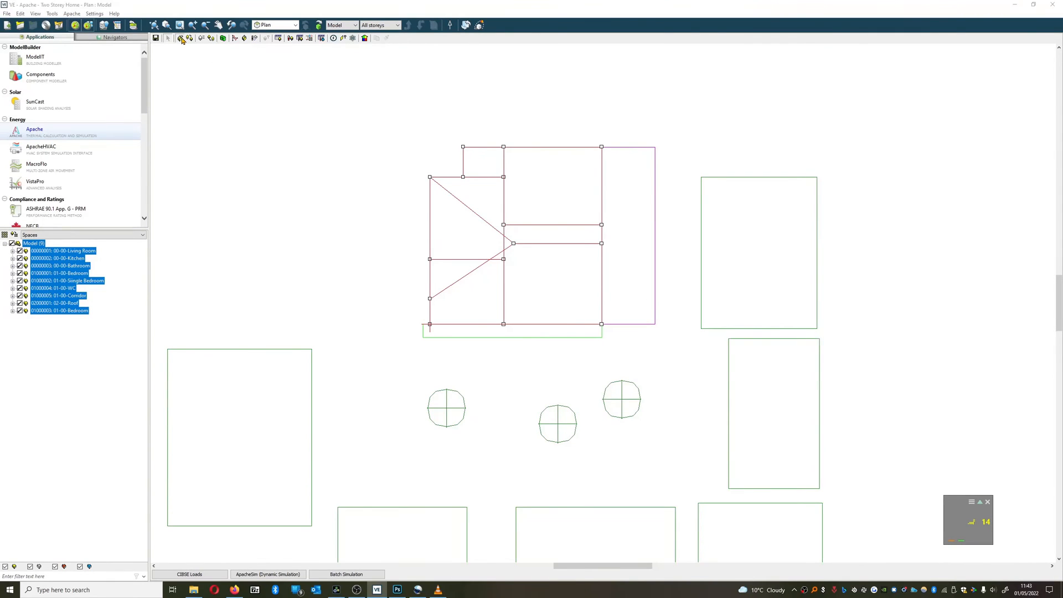
click(181, 38)
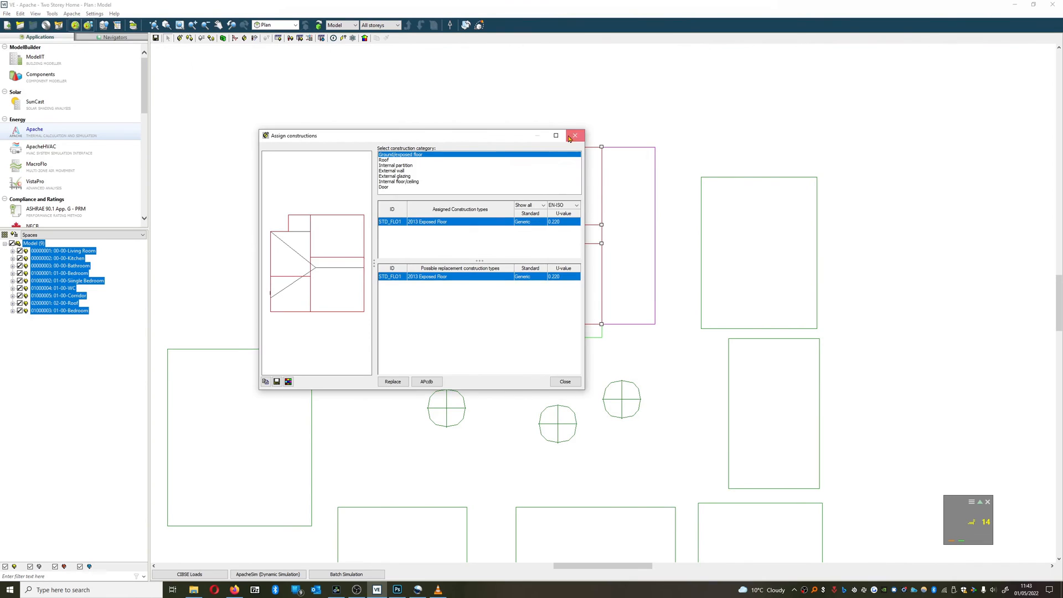
click(574, 136)
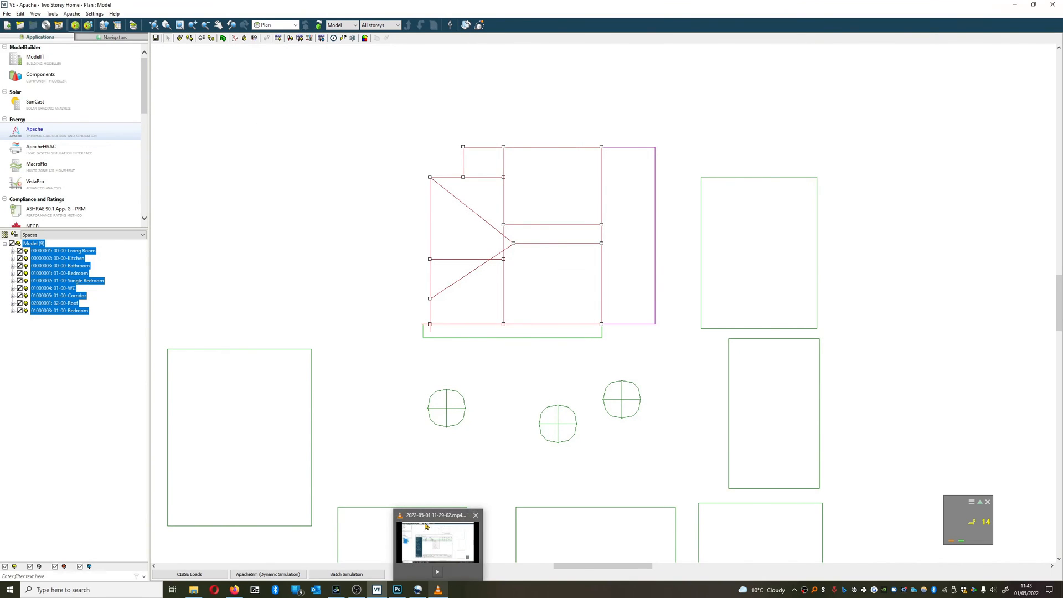